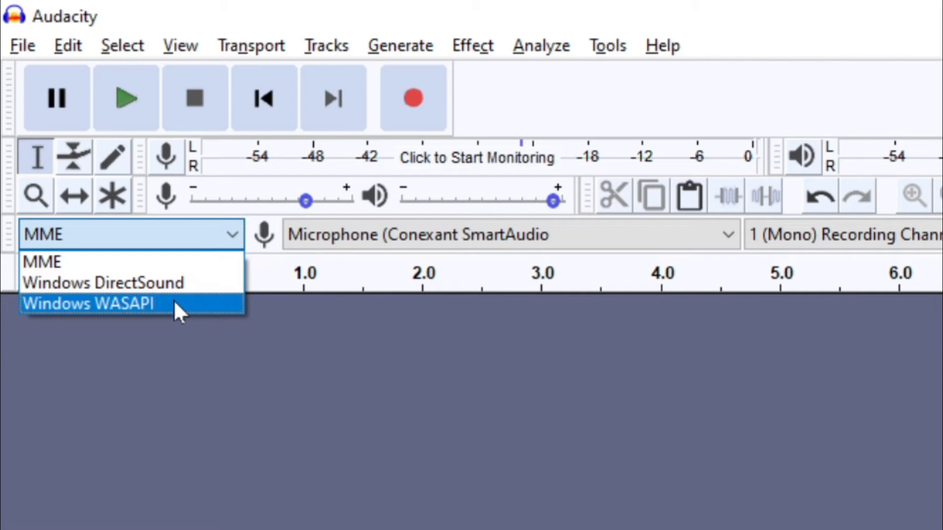
Set the audio host to Windows WASAPI and record from 'Speakers (Conexant SmartAudio HD) (loopback)'.
left_click(91, 303)
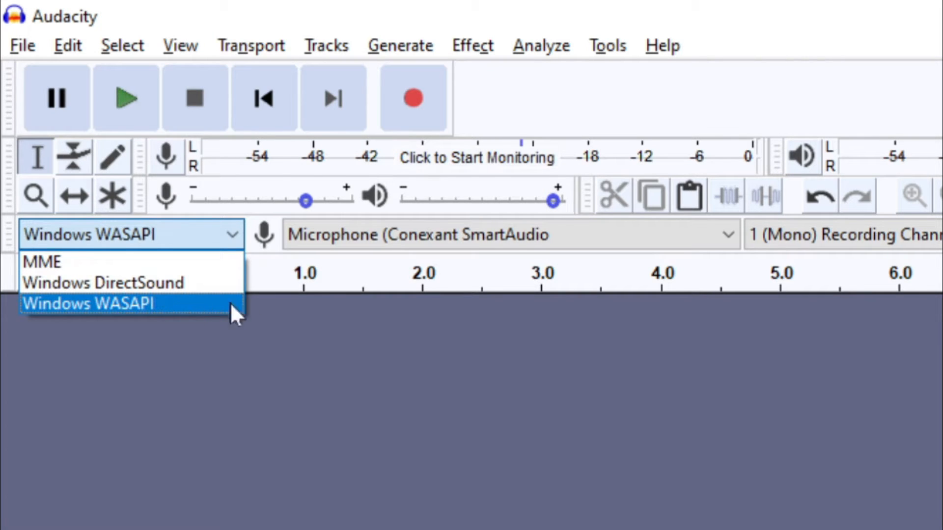
left_click(84, 304)
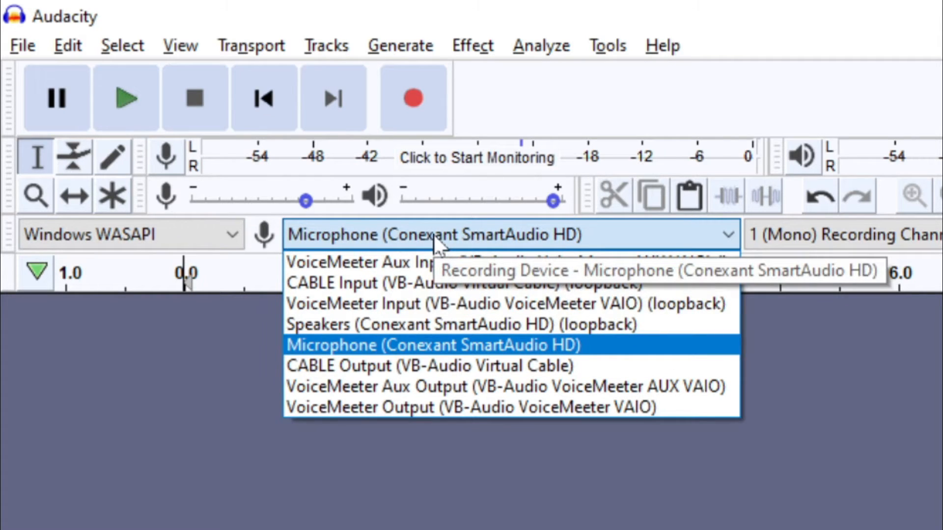
mouse_move(429, 325)
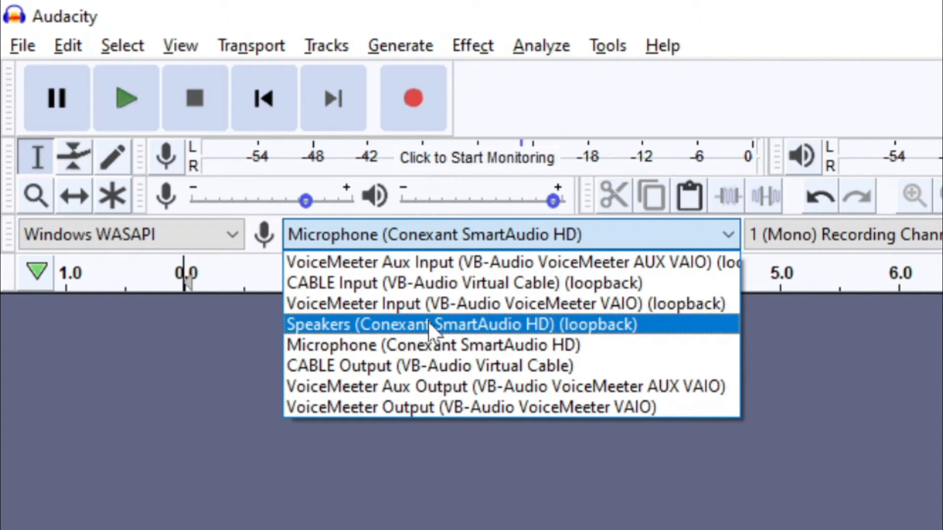
left_click(461, 324)
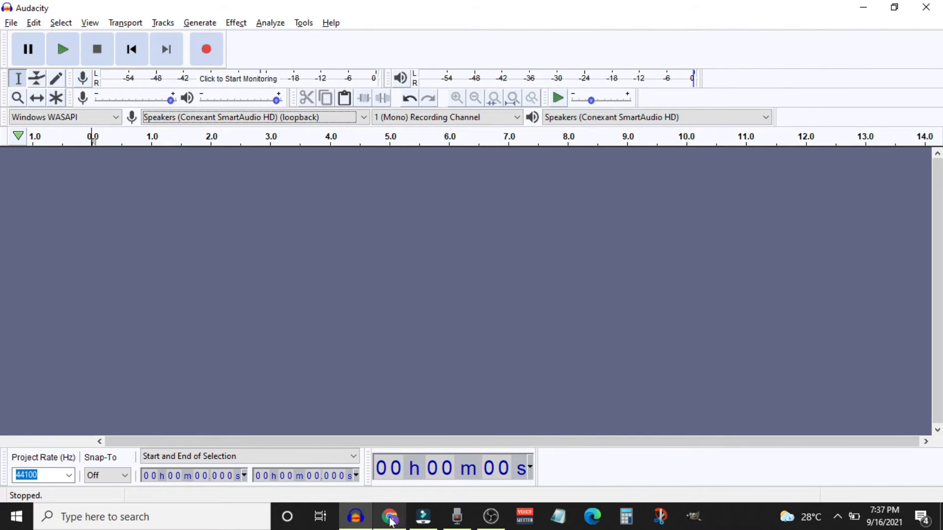
Record about five seconds of the browser's North Oakland Extasy track, then pause it.
left_click(390, 516)
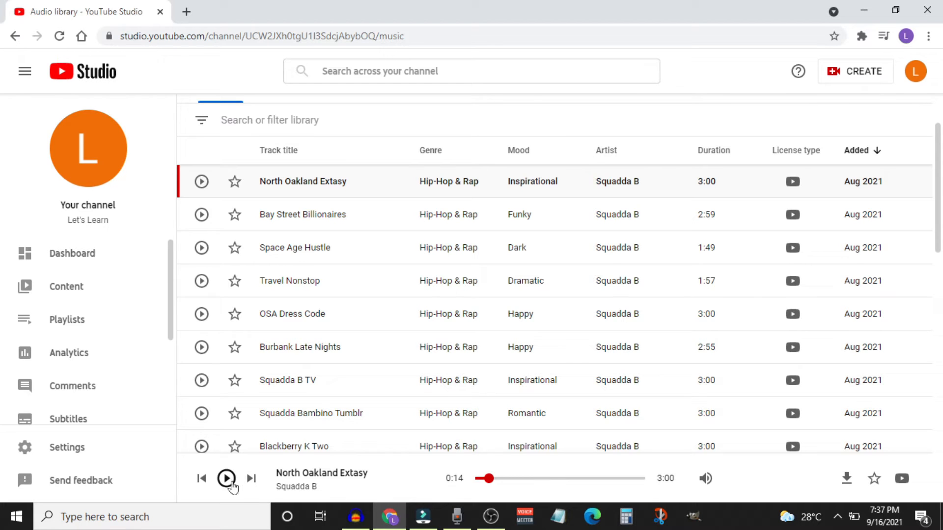
left_click(225, 478)
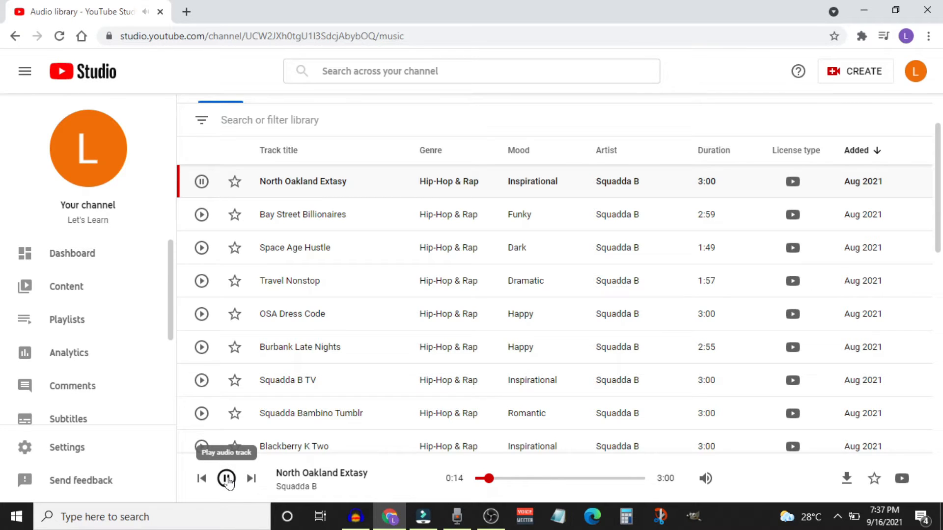
left_click(355, 517)
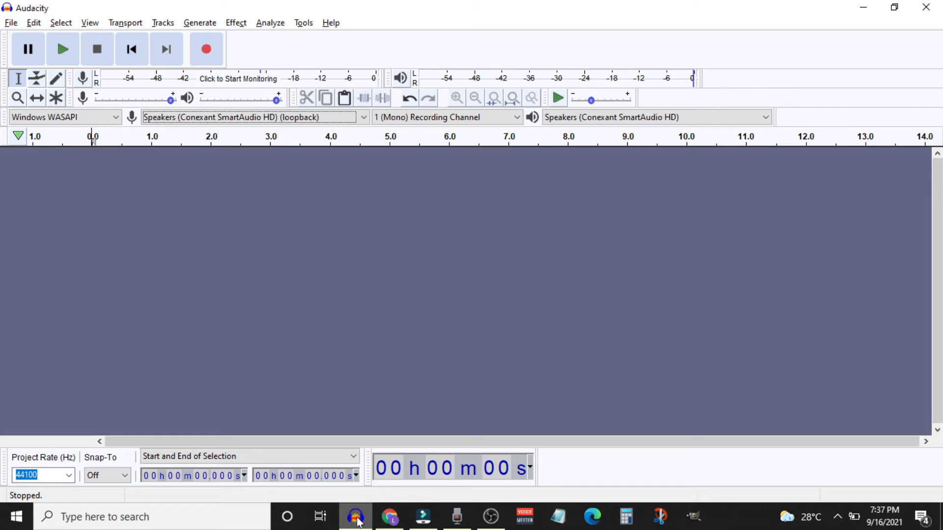
mouse_move(206, 49)
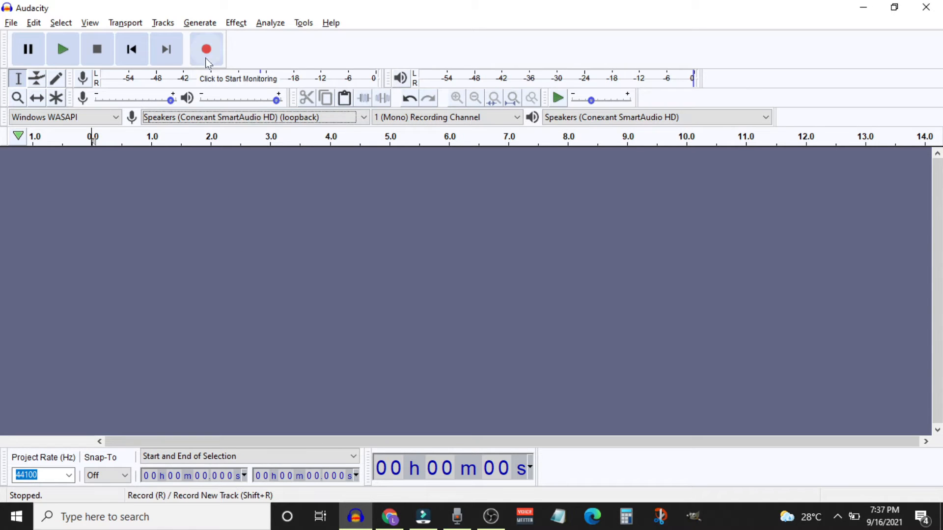
left_click(206, 49)
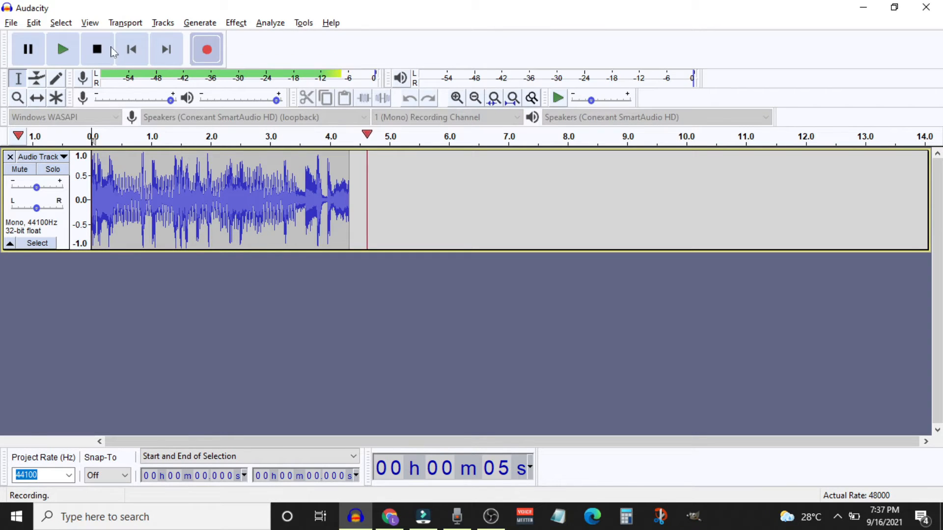
left_click(96, 49)
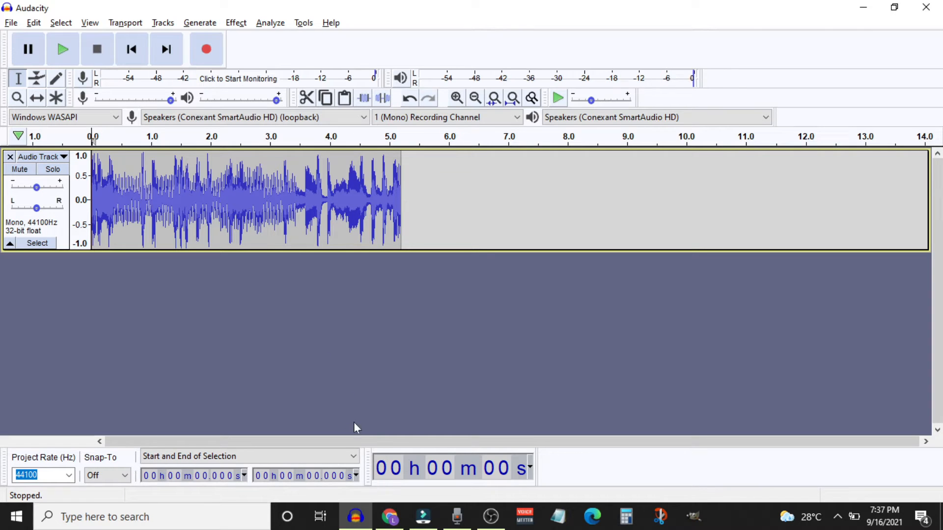
left_click(389, 517)
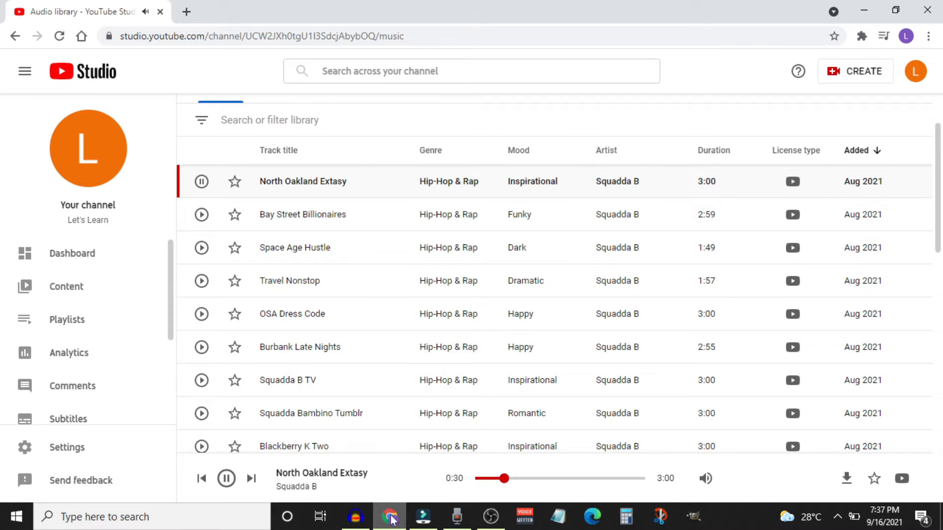
left_click(226, 478)
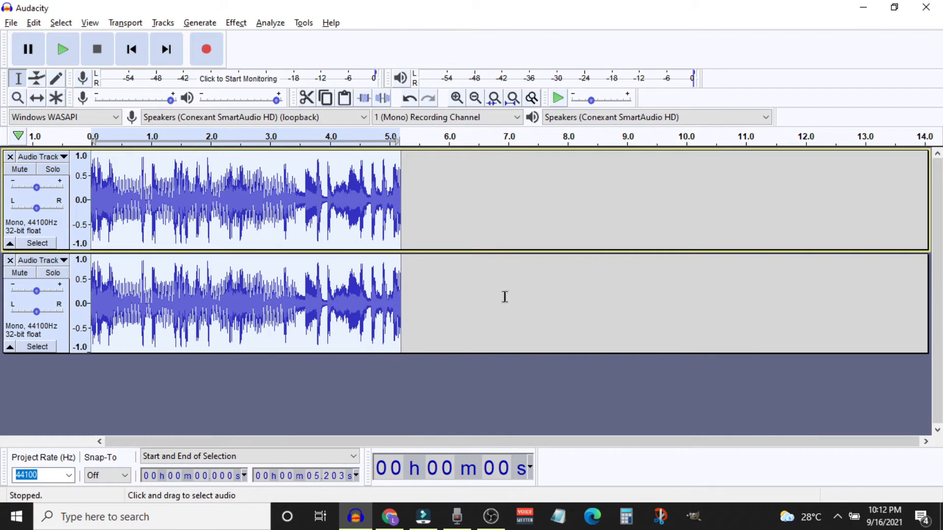
left_click(236, 22)
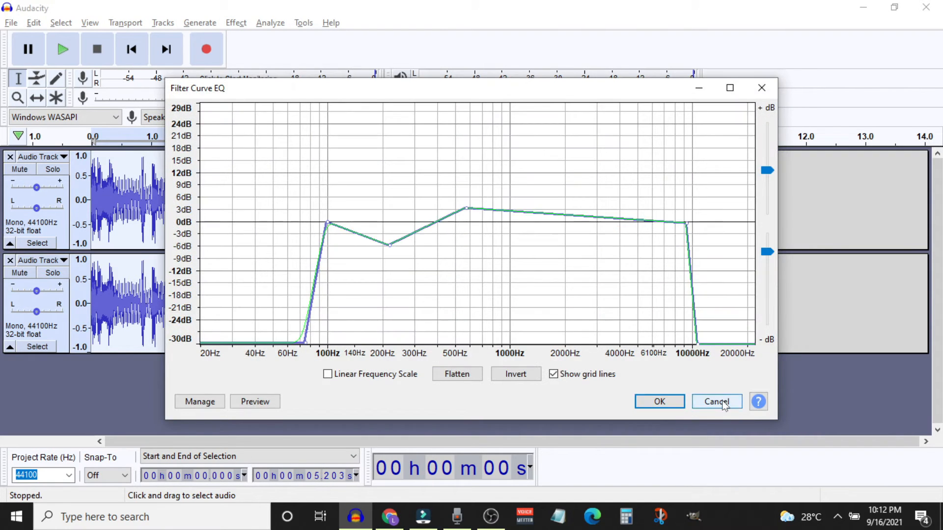
left_click(456, 516)
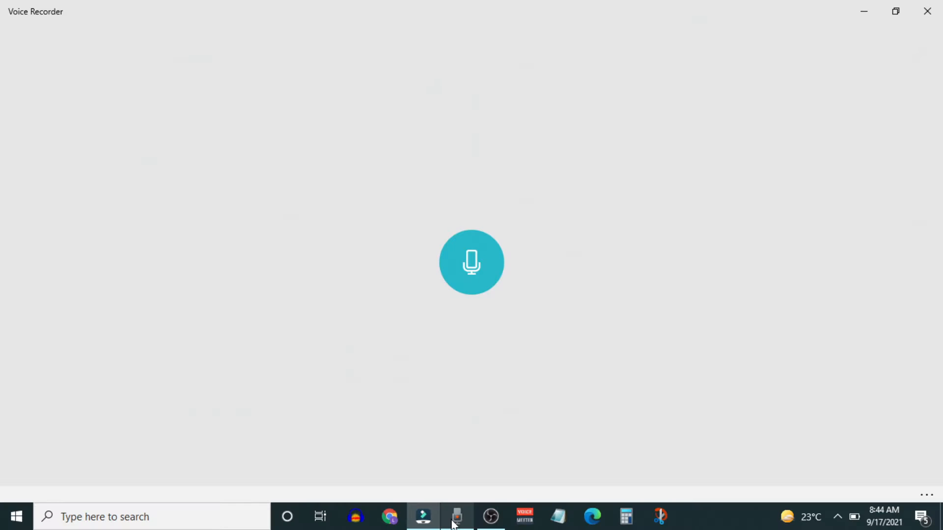
mouse_move(471, 269)
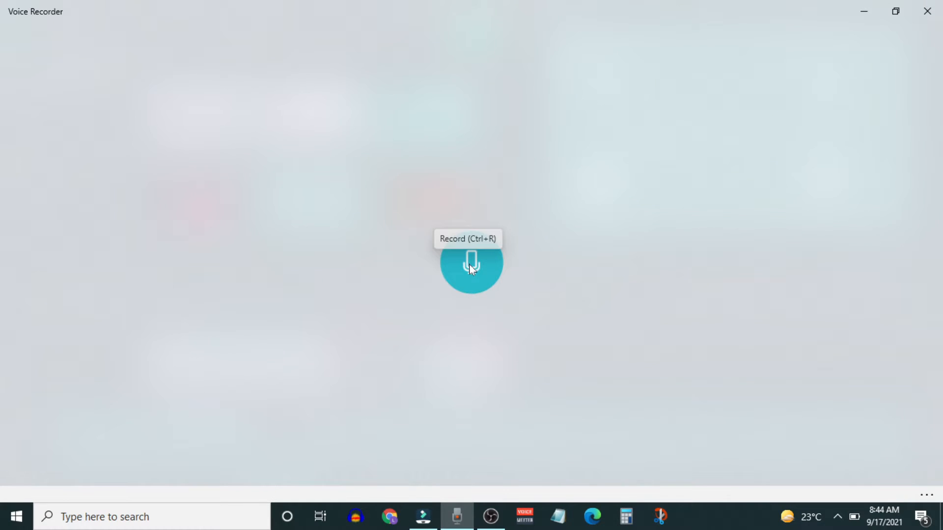
Record a brief Voice Recorder clip, then install the VB-Audio Virtual Cable driver.
left_click(471, 265)
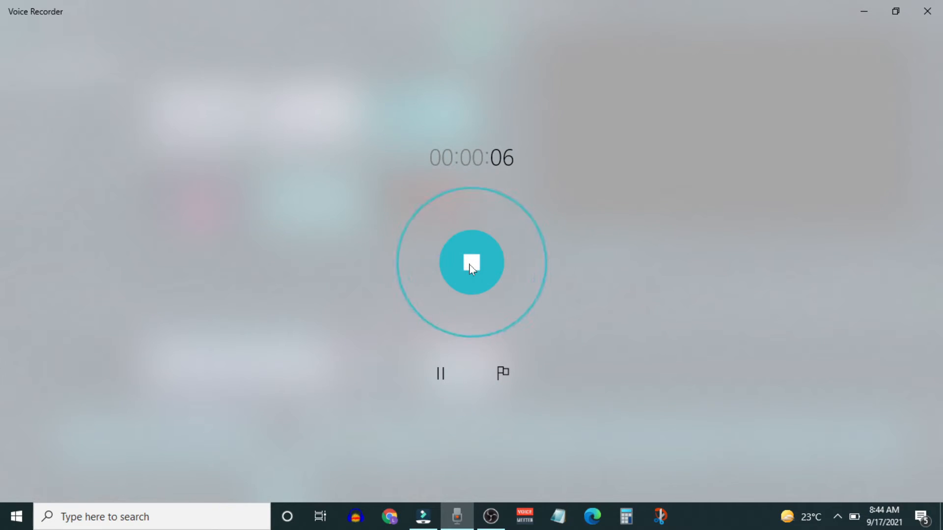
left_click(471, 262)
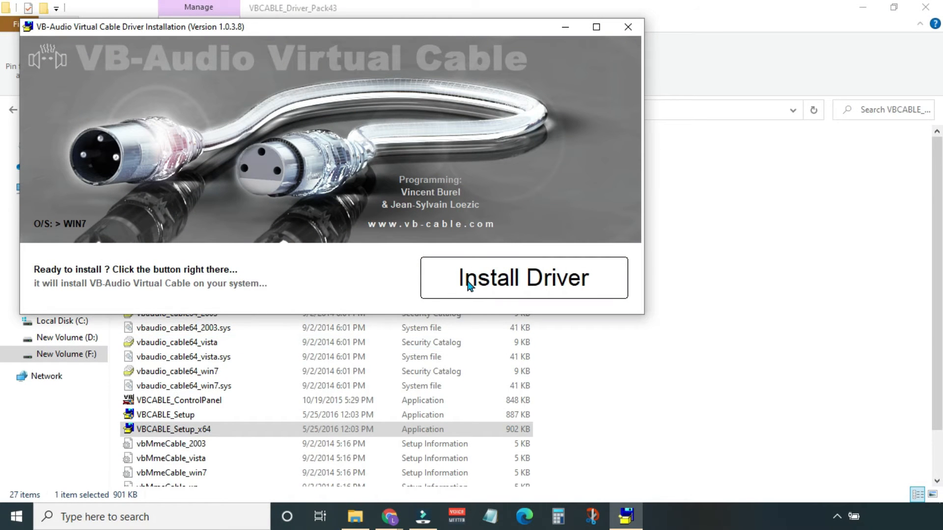
left_click(522, 278)
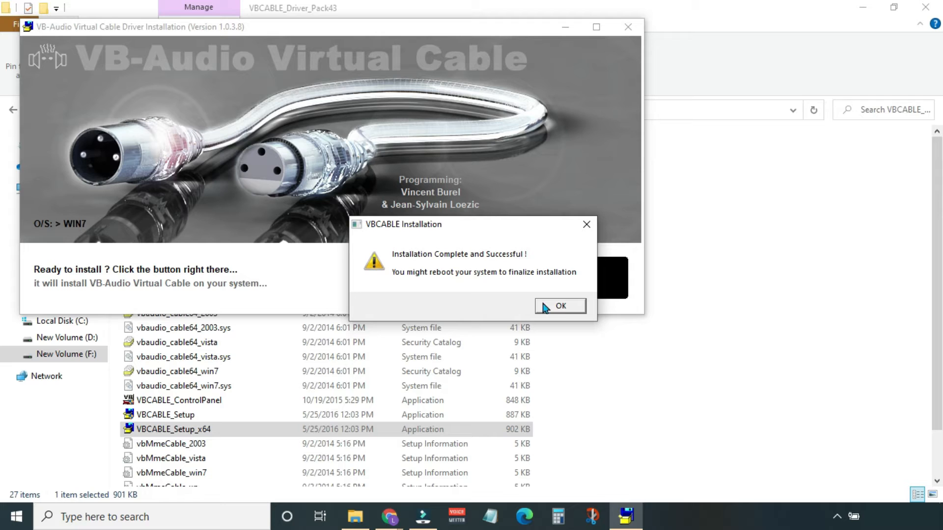
left_click(559, 306)
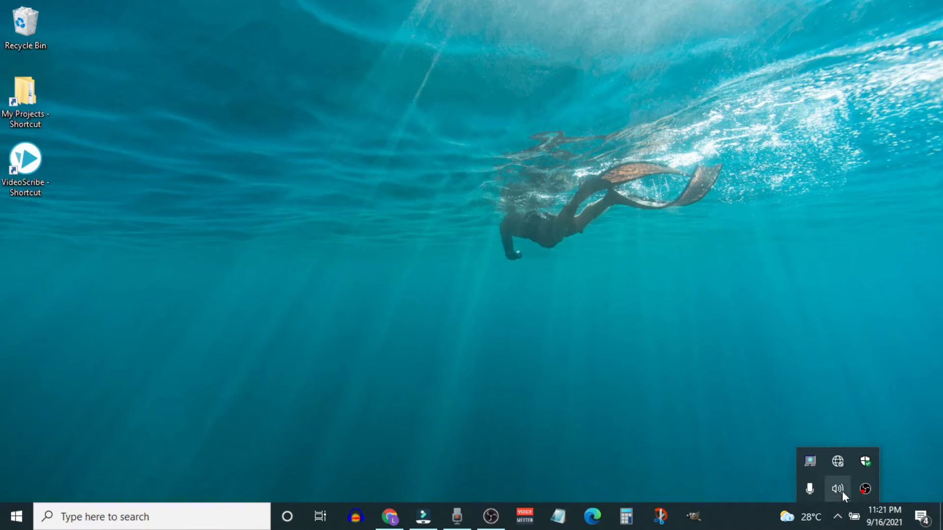
Set the Windows sound output device to CABLE Input (VB-Audio Virtual Cable).
left_click(836, 489)
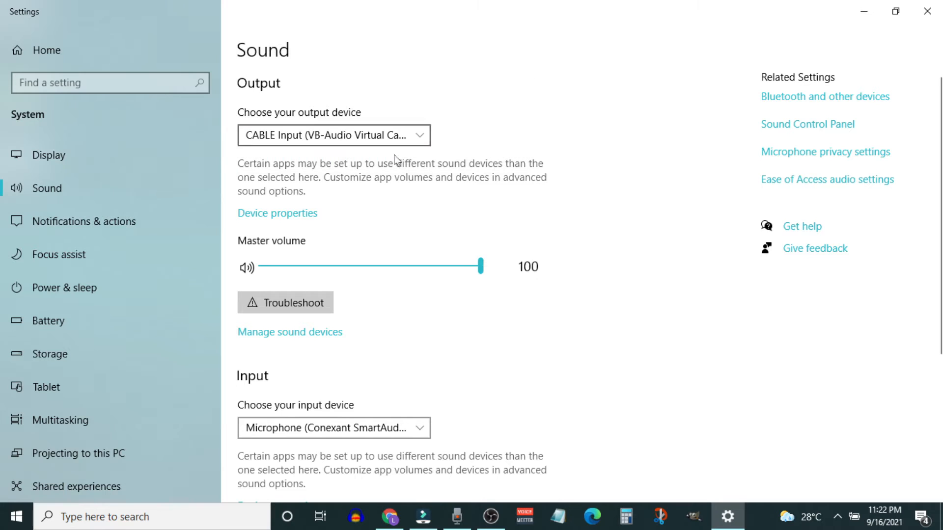
left_click(333, 427)
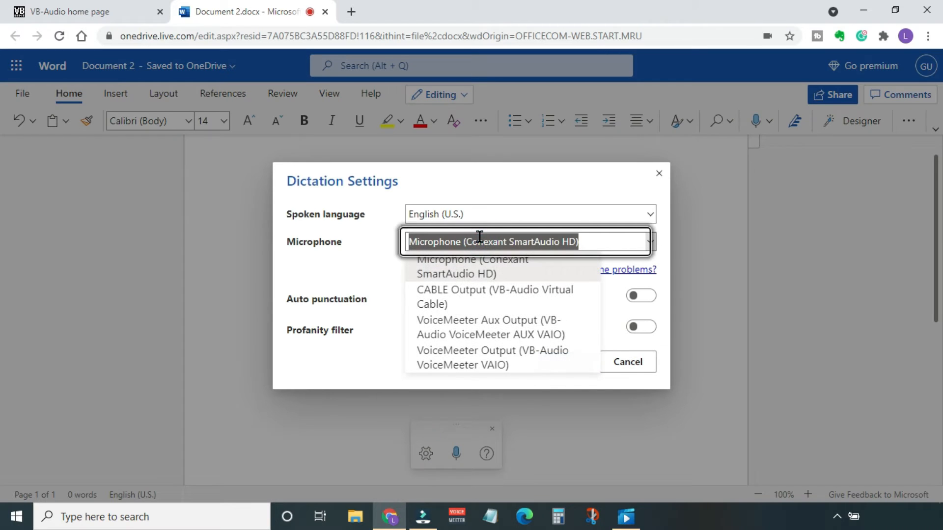
Use CABLE Output as Word's dictation microphone and transcribe the video's 'millions of life forms' narration.
left_click(495, 297)
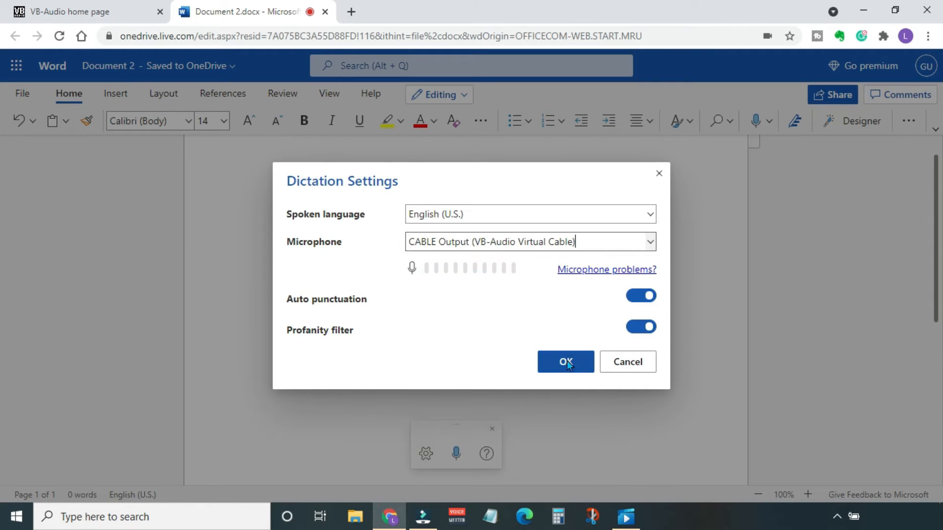
left_click(565, 361)
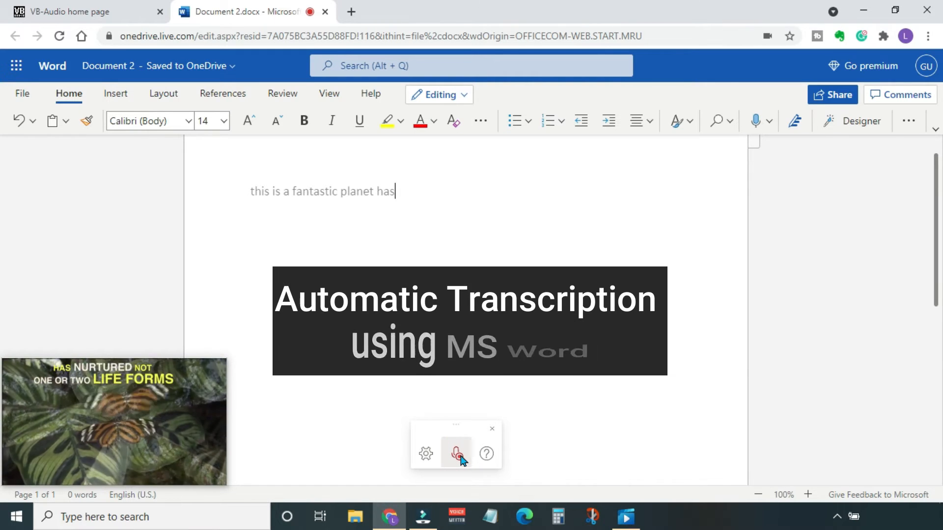
type("nurtured not one or two lifeforms millions of life forms")
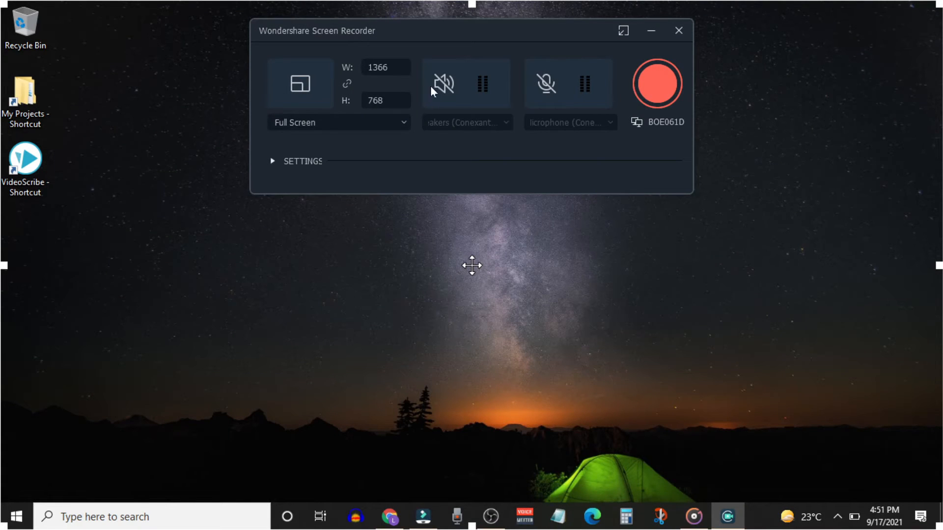
Unmute speaker audio, keep the microphone muted, and start the full-screen recording.
left_click(443, 83)
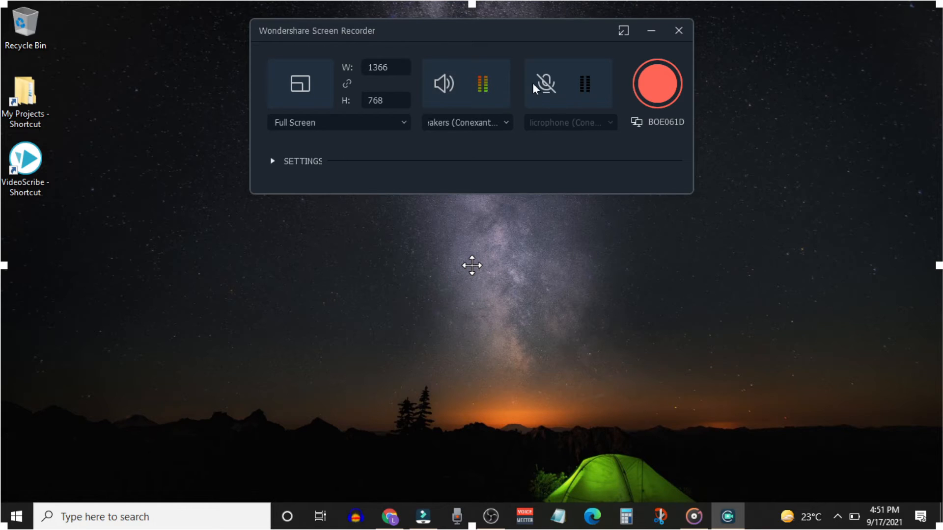
left_click(656, 84)
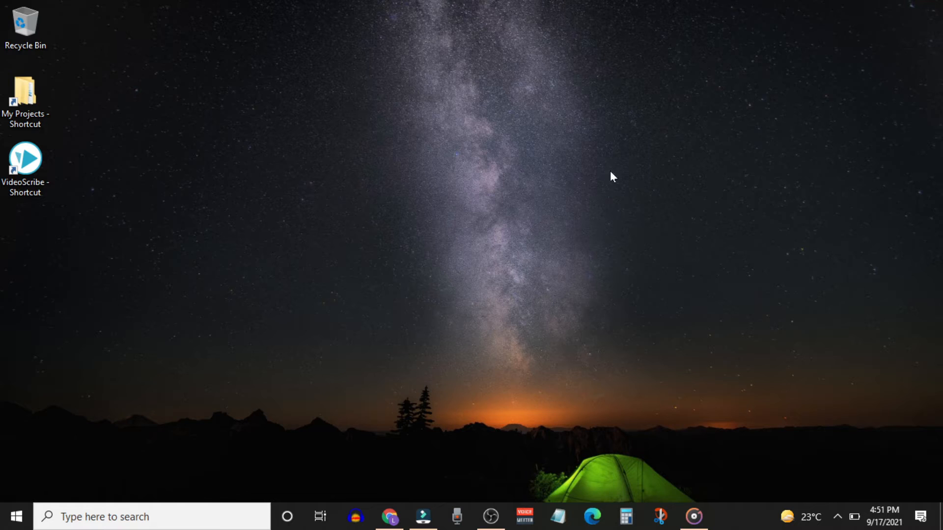
left_click(423, 517)
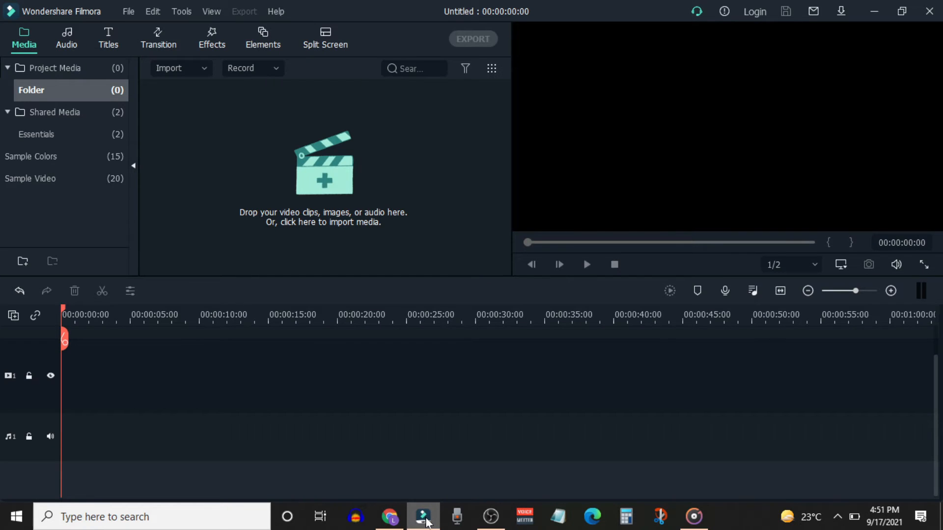
Import VID_20210917_165118 into Filmora's media library and place it on the timeline.
left_click(422, 517)
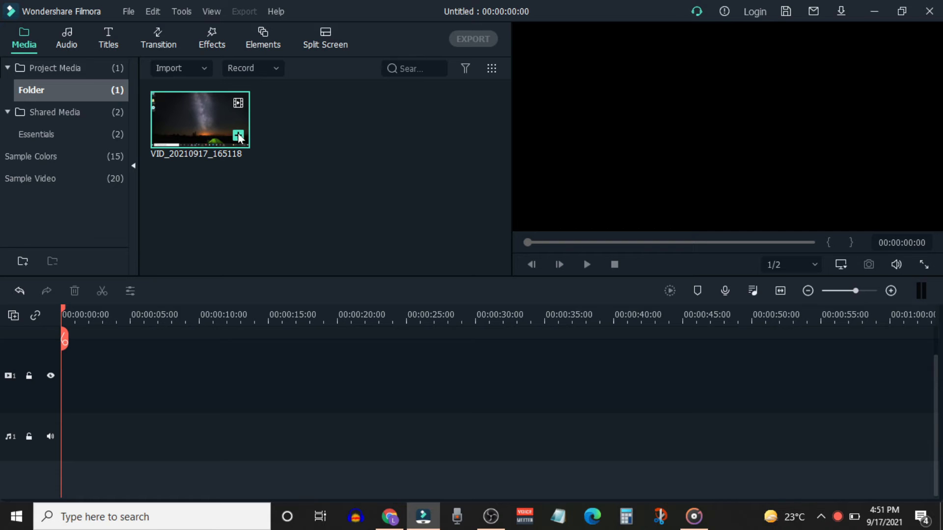
left_click(238, 136)
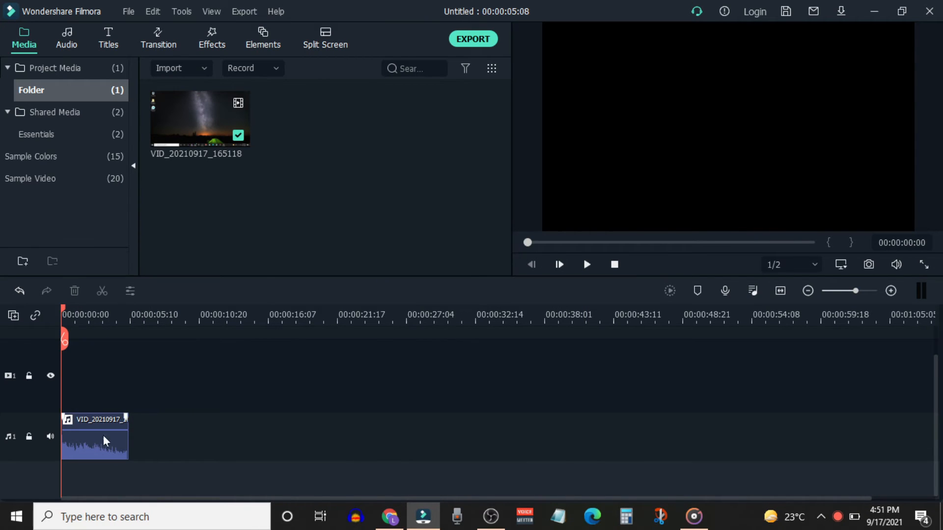
left_click(780, 292)
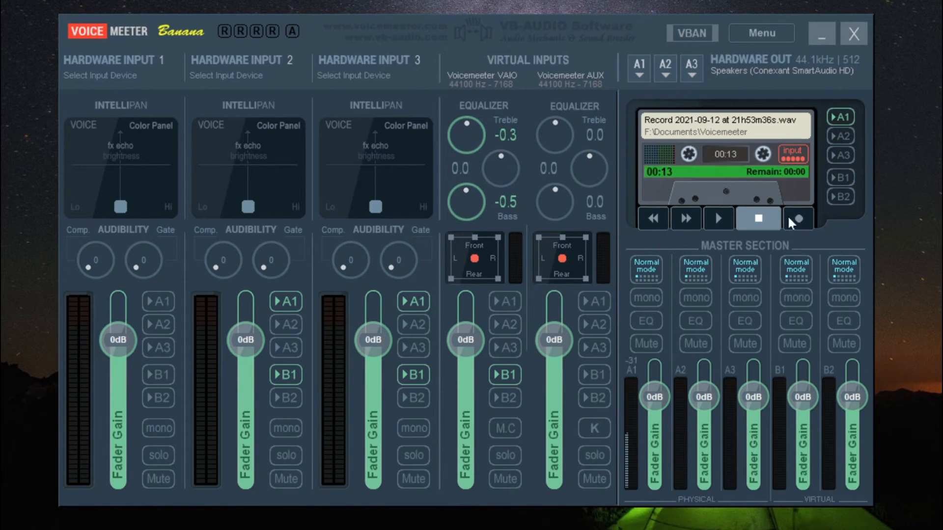
Start a new Voicemeeter Banana cassette recording while the 'fantastic planet' narration plays.
left_click(798, 218)
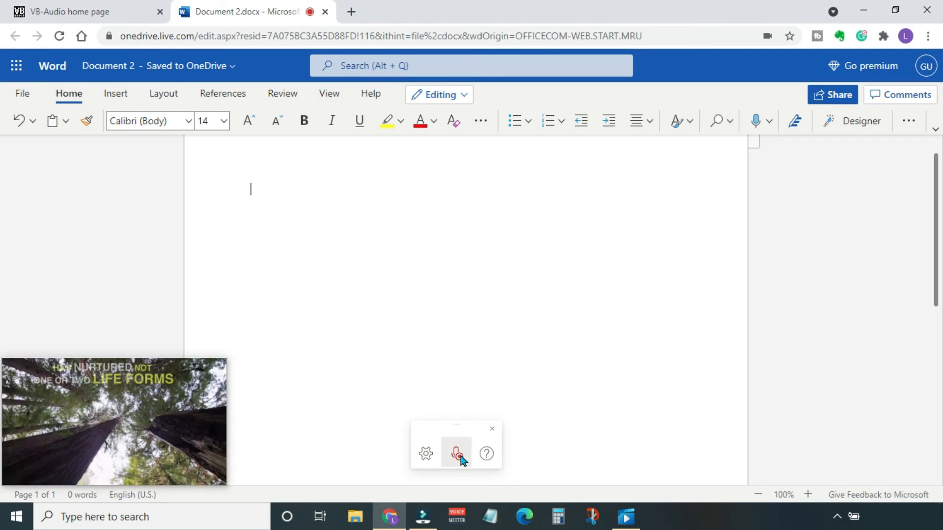
type("this is a fantastic planet has nurtured not one or two life")
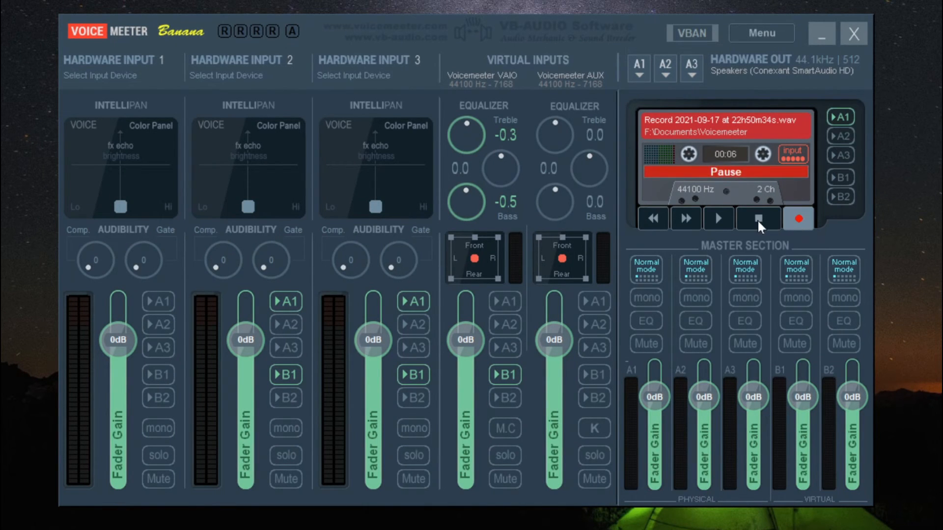
Stop the Voicemeeter recording, saving it as a WAV in Documents\Voicemeeter.
left_click(758, 219)
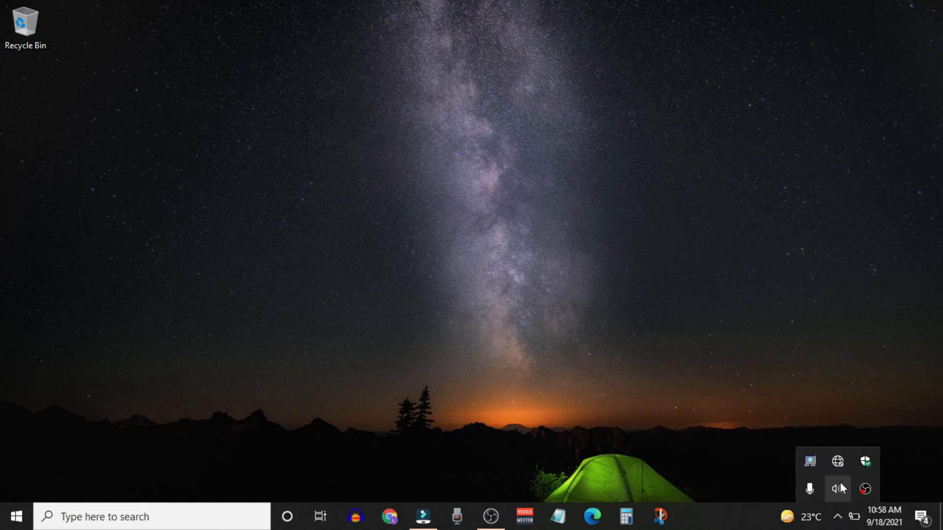
Open the classic Sound control panel from the tray and view its Playback and Recording devices.
right_click(836, 488)
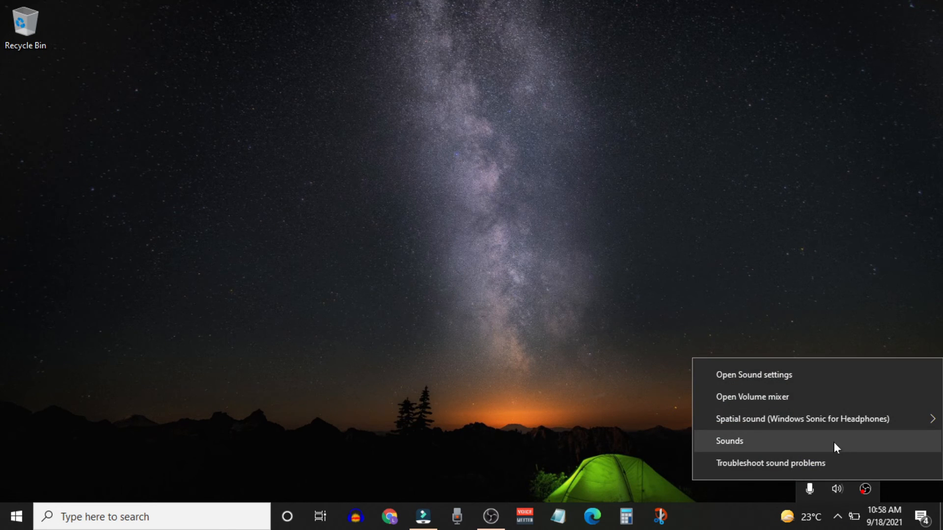
left_click(729, 441)
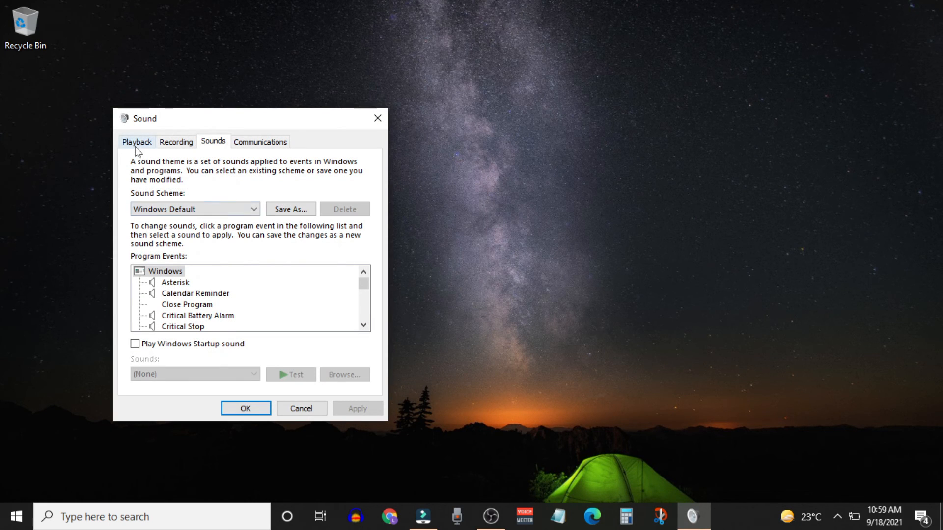
left_click(137, 142)
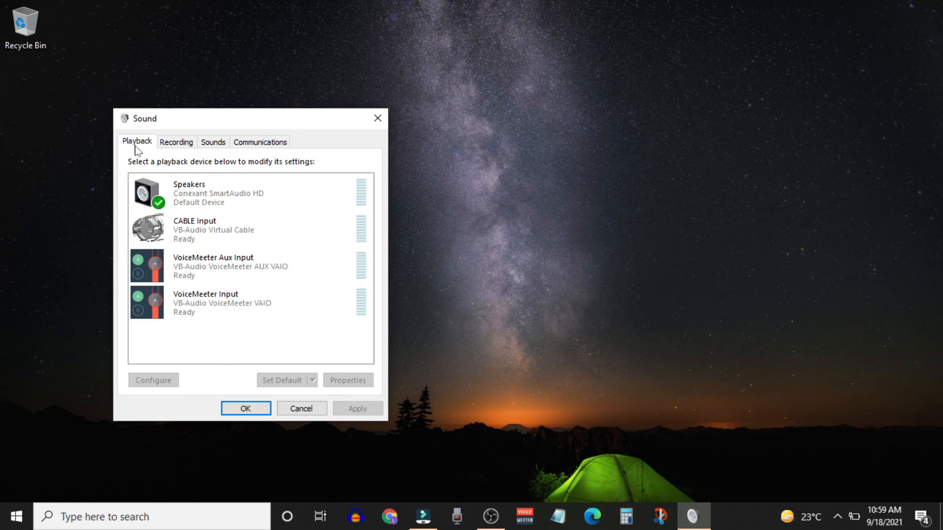
left_click(176, 142)
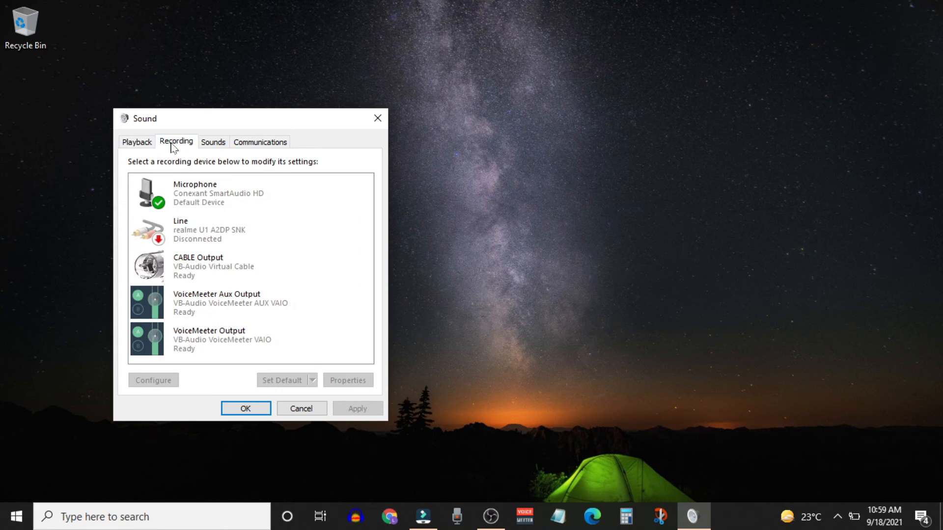